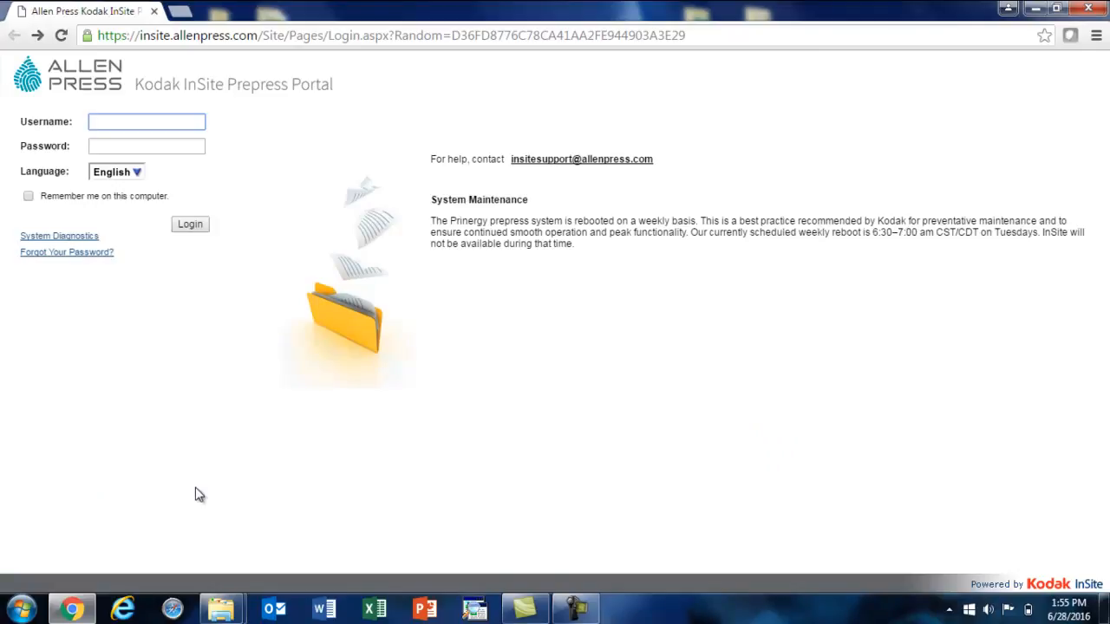
left_click(146, 122)
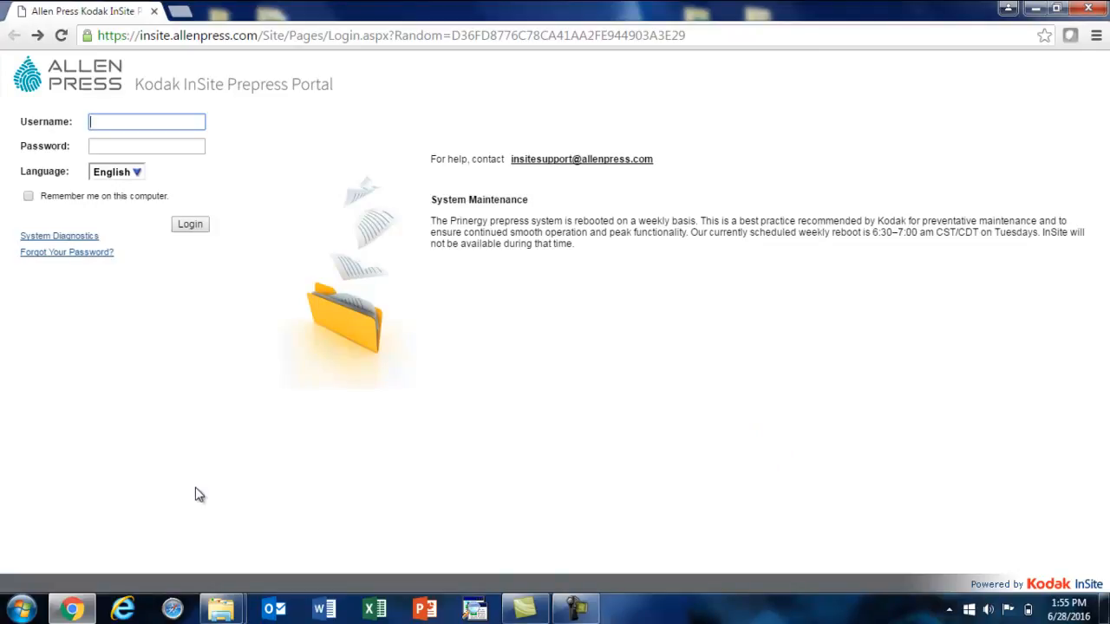
mouse_move(146, 121)
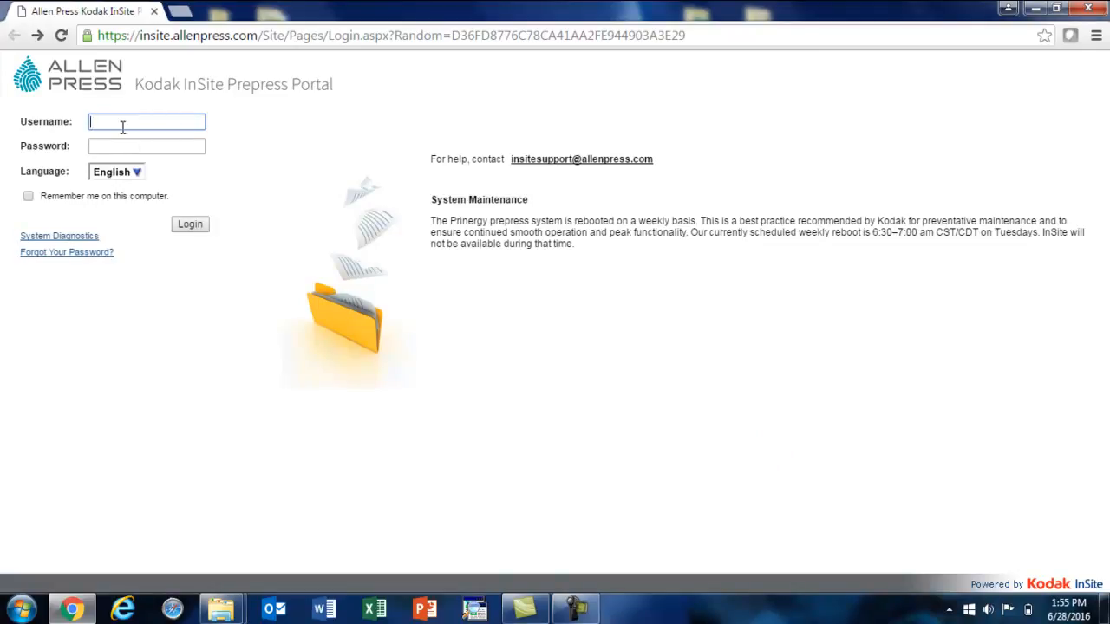
type("smith")
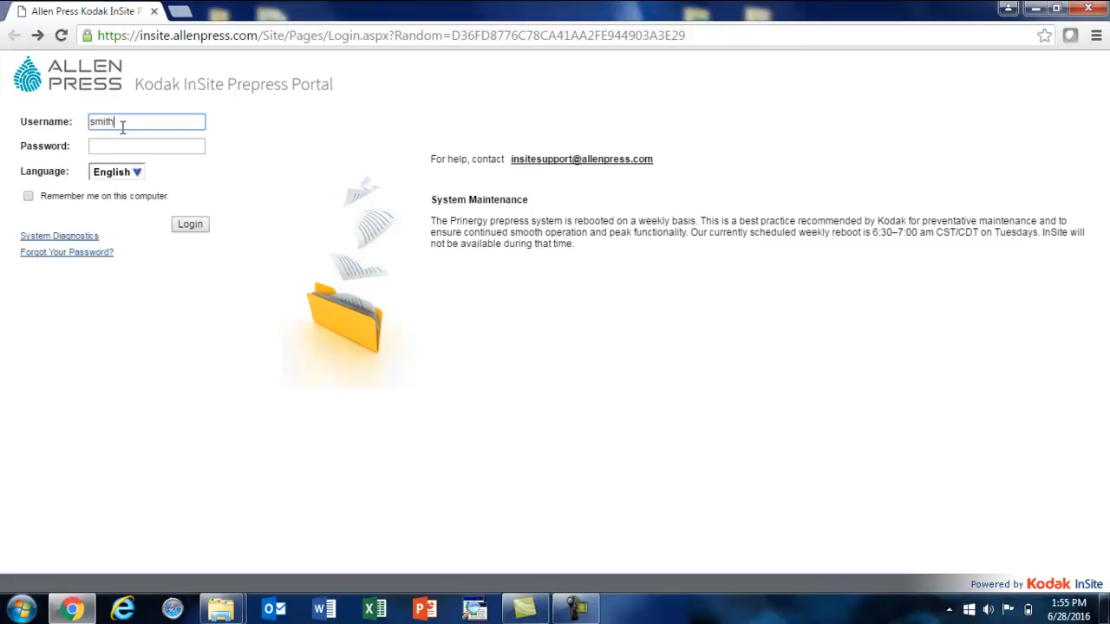
type("-jones")
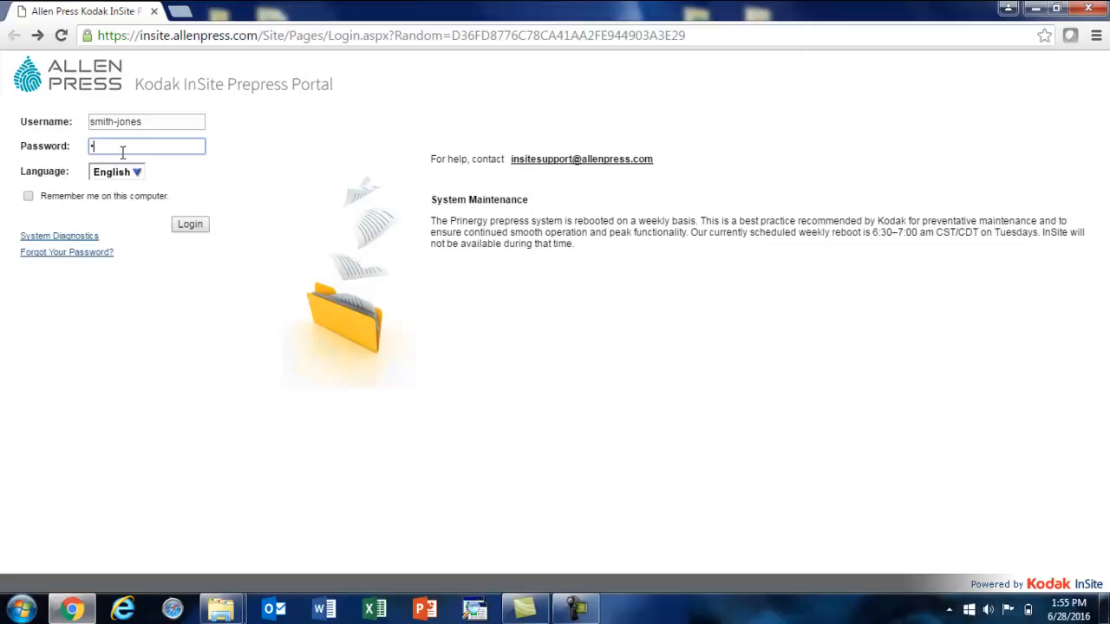
type("password")
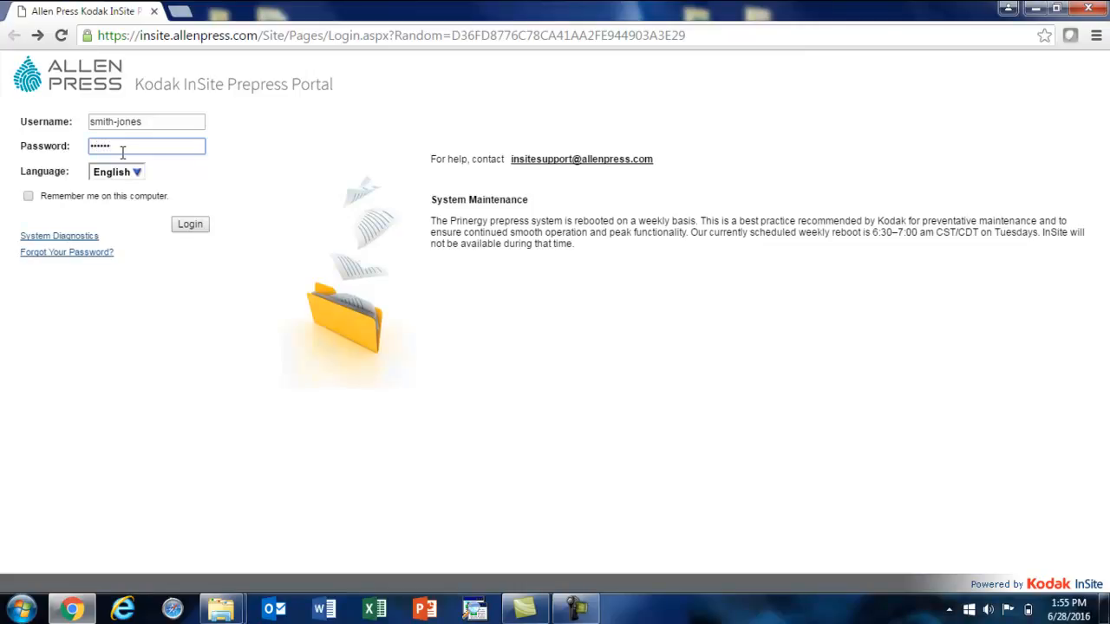
left_click(189, 223)
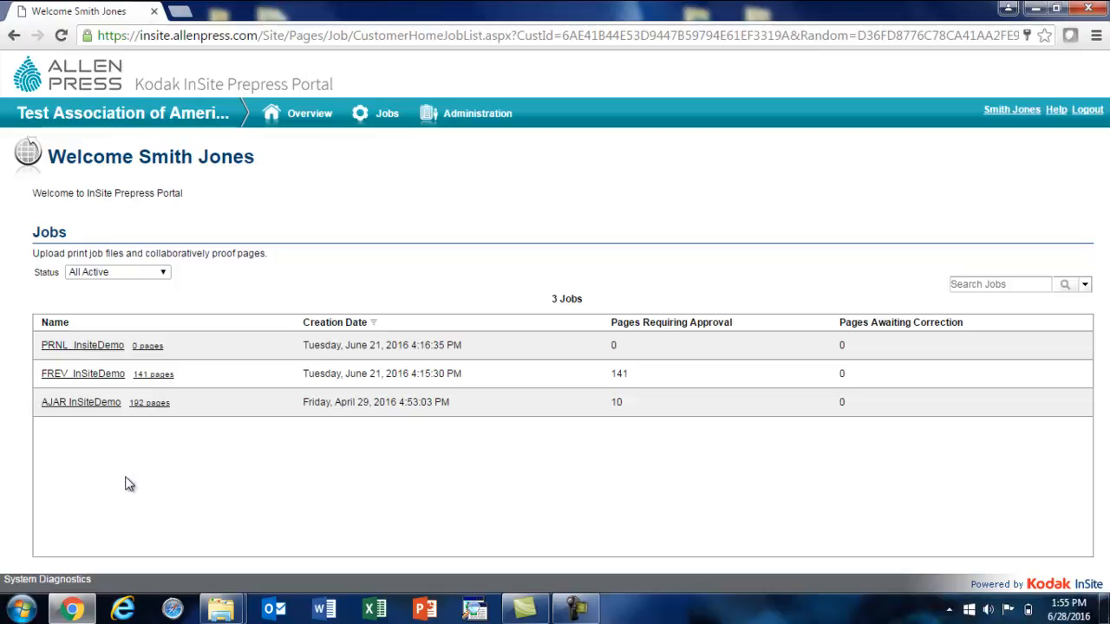
mouse_move(82, 345)
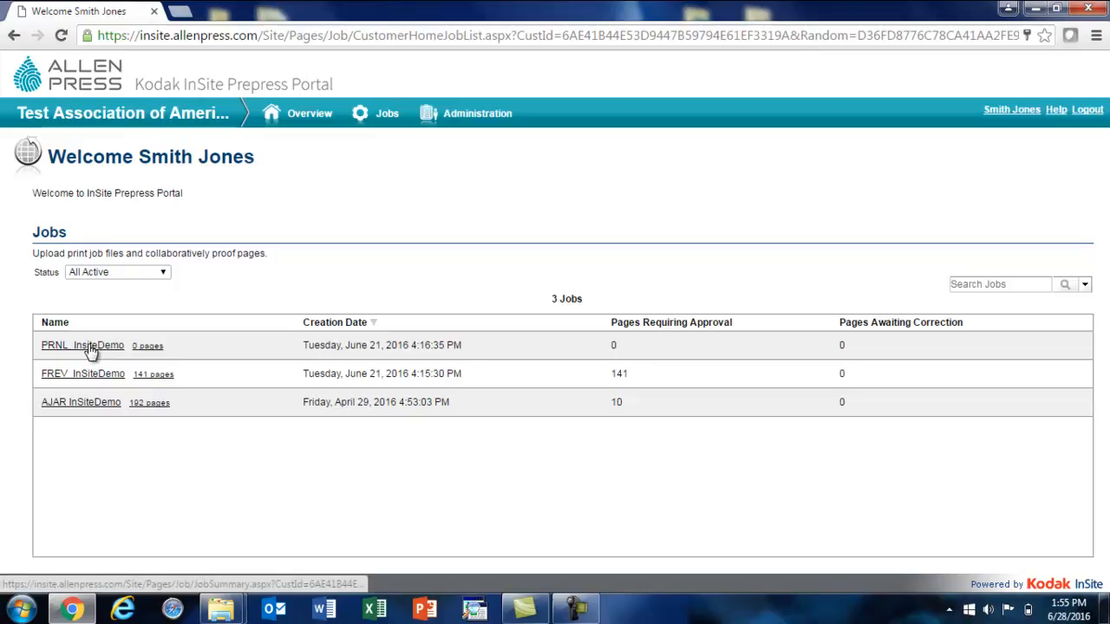
Open the PRNL_InsiteDemo job from the Welcome page jobs table.
left_click(82, 345)
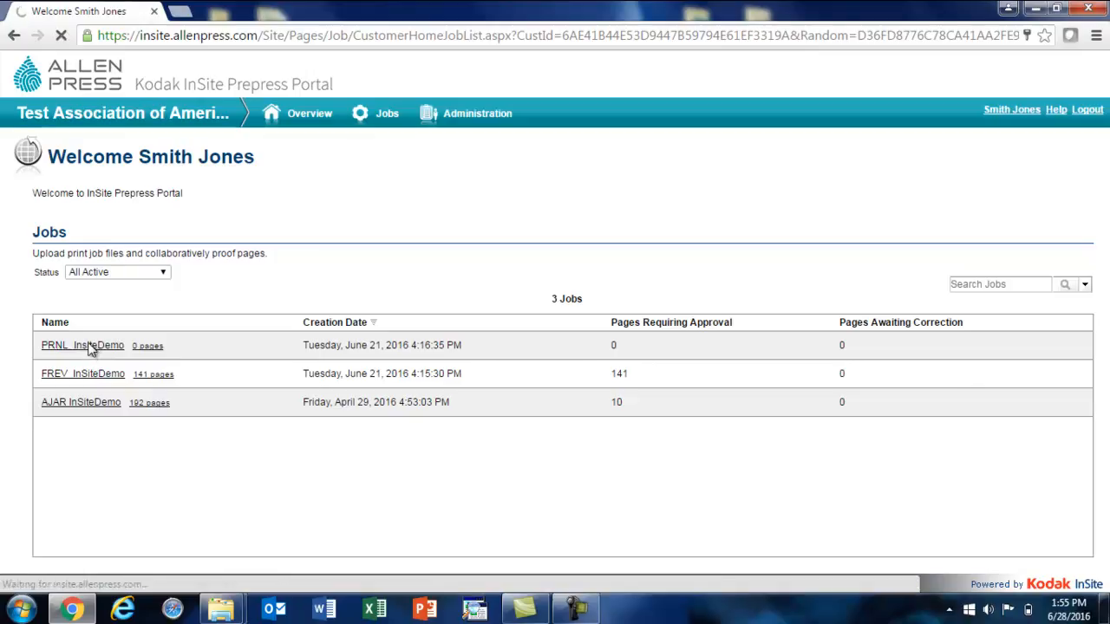
left_click(83, 345)
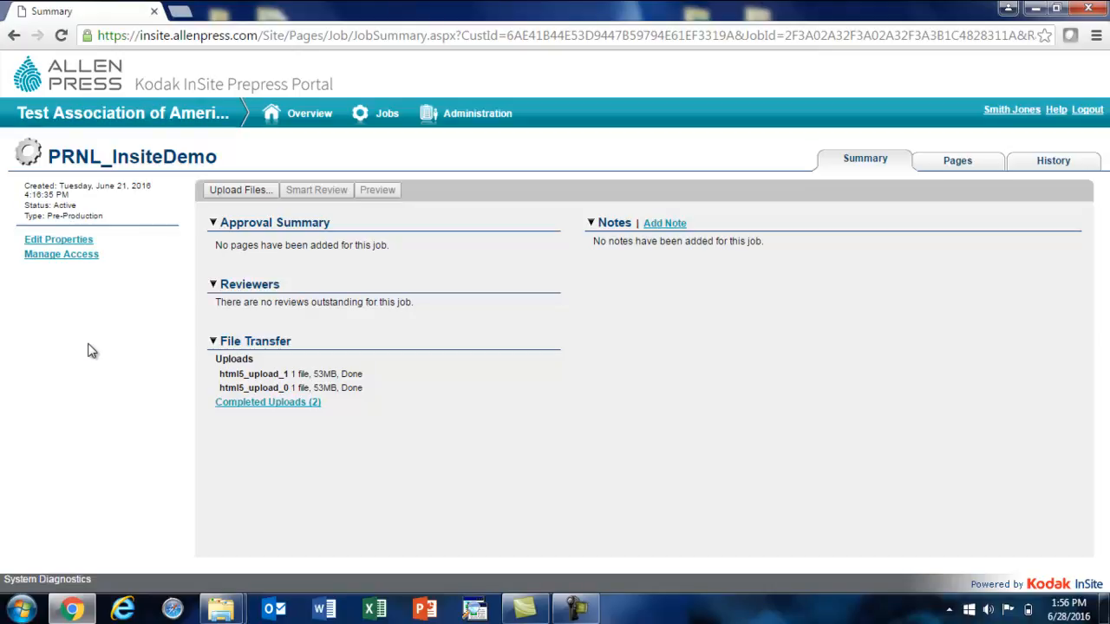
mouse_move(240, 190)
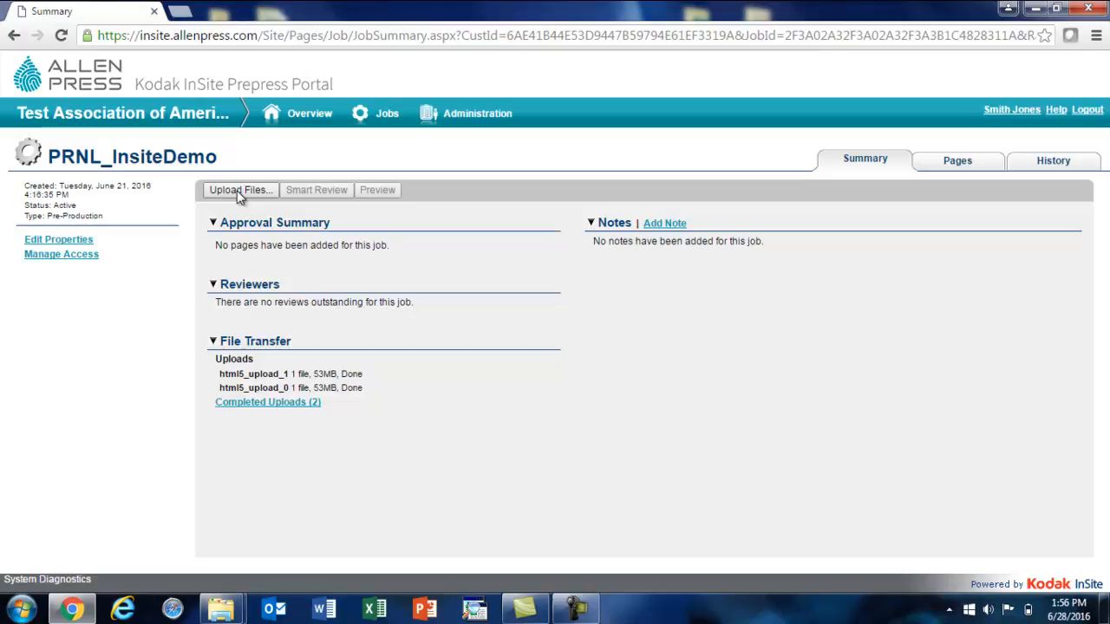
Add prnl-01-32.pdf from the desktop to the Upload Files window.
left_click(241, 190)
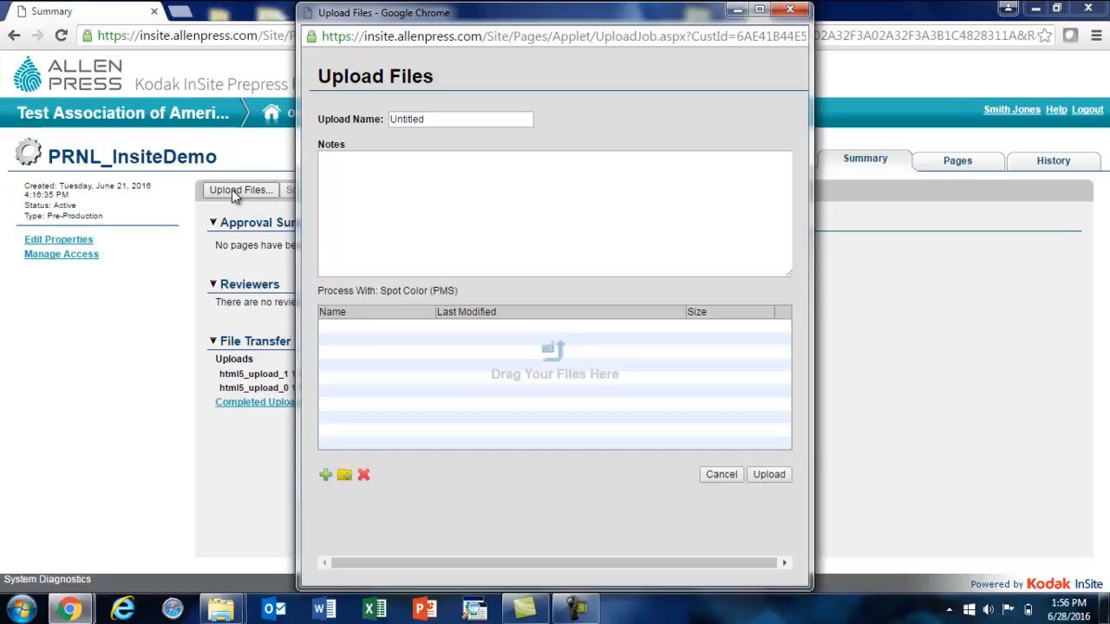
mouse_move(326, 281)
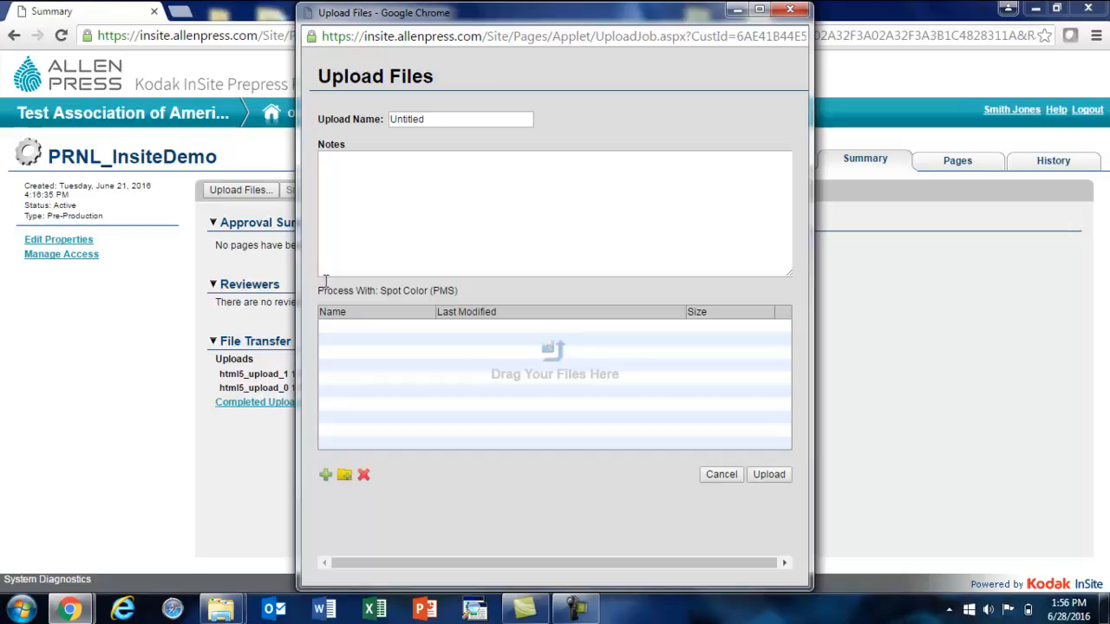
mouse_move(534, 389)
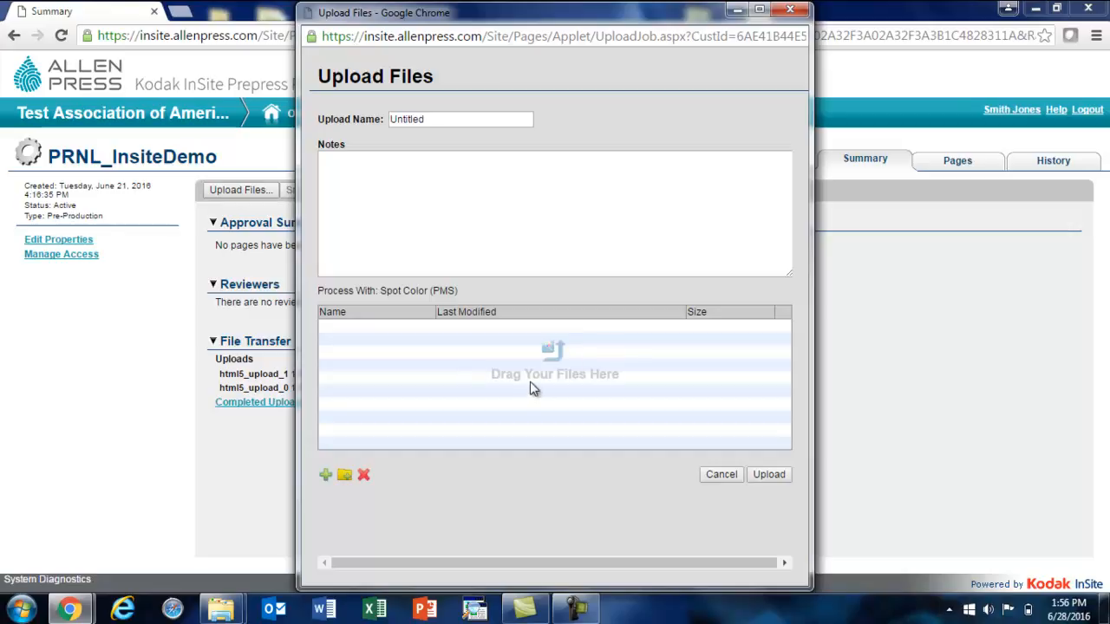
mouse_move(412, 471)
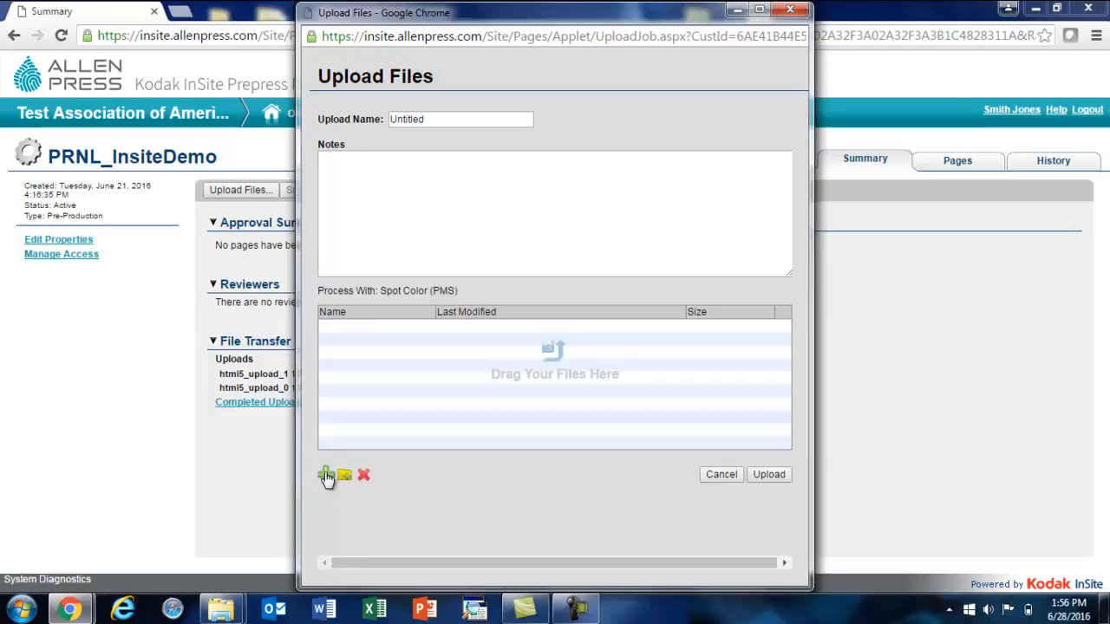
left_click(326, 474)
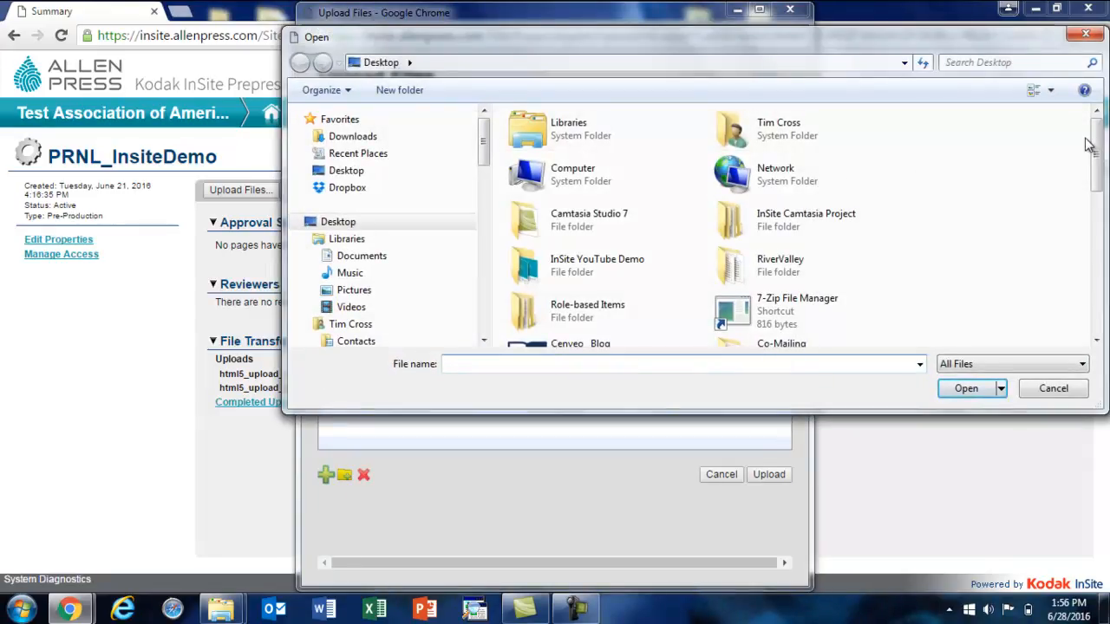
scroll("down", 3)
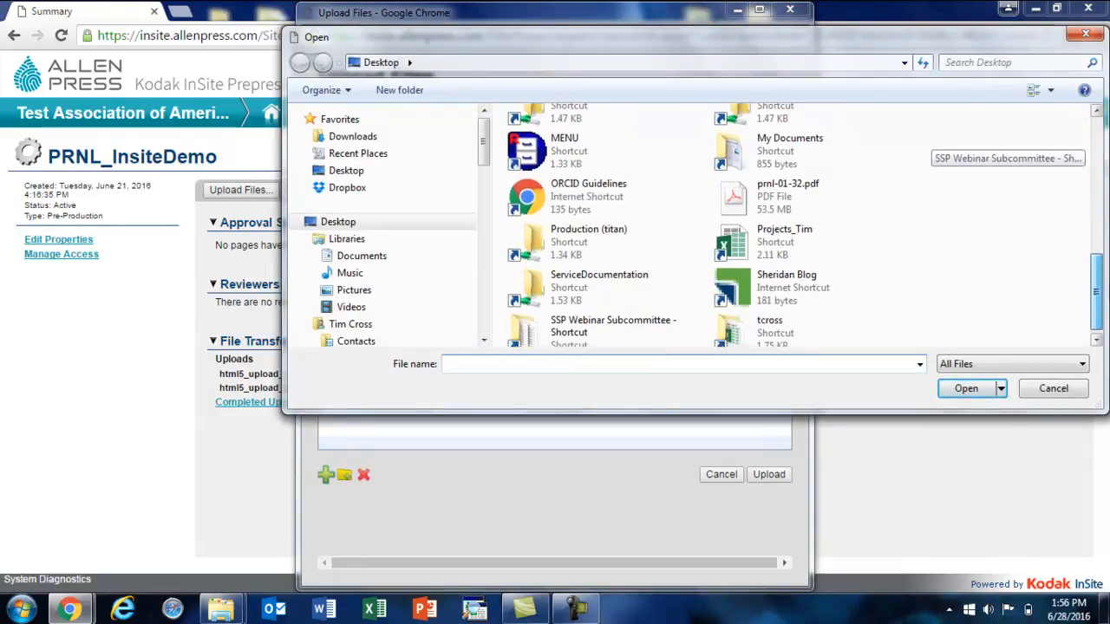
left_click(788, 195)
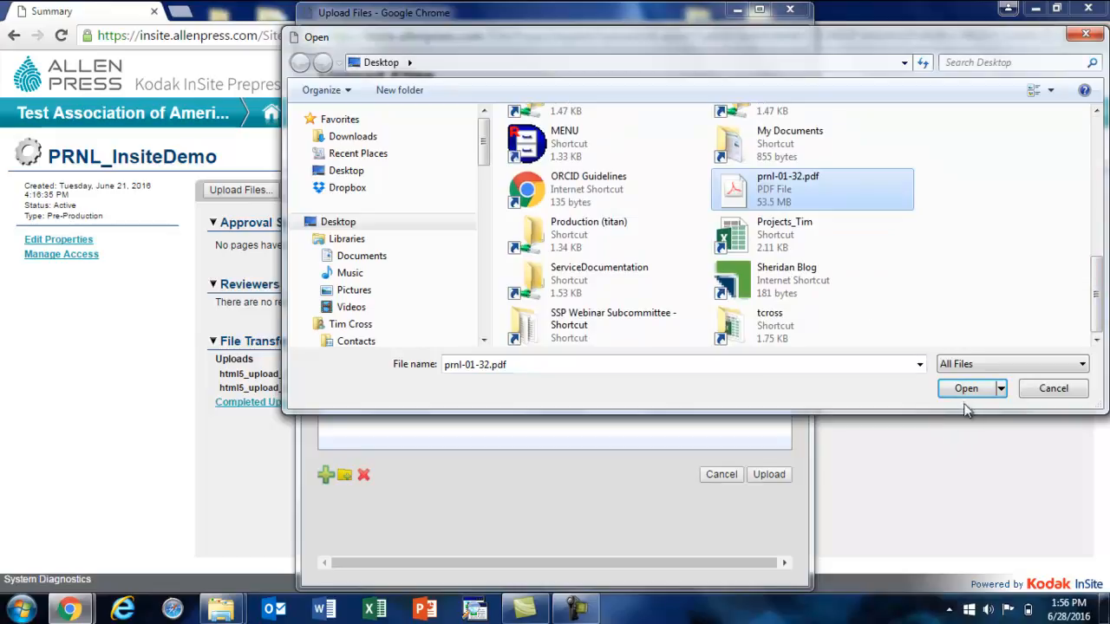
left_click(966, 388)
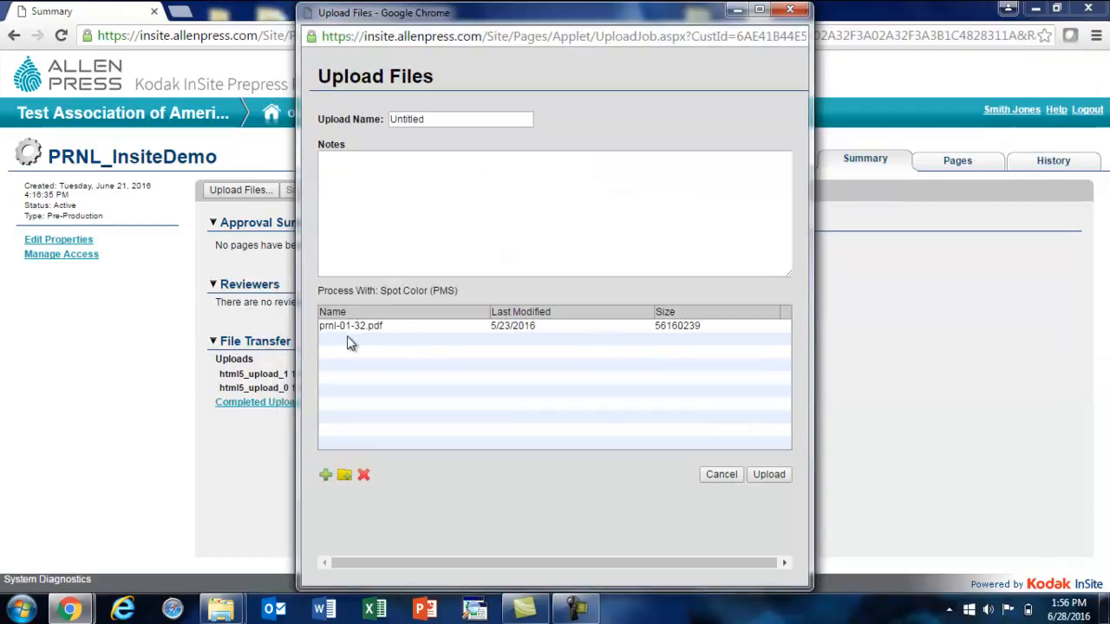
mouse_move(438, 338)
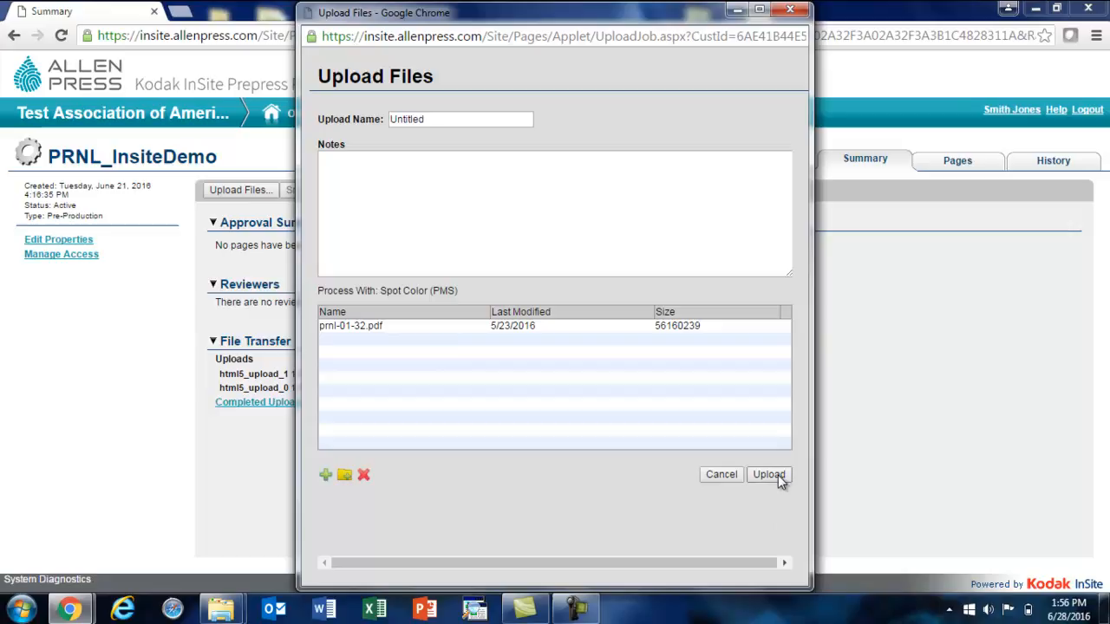
Upload the queued prnl-01-32.pdf and wait for processing to start.
left_click(769, 474)
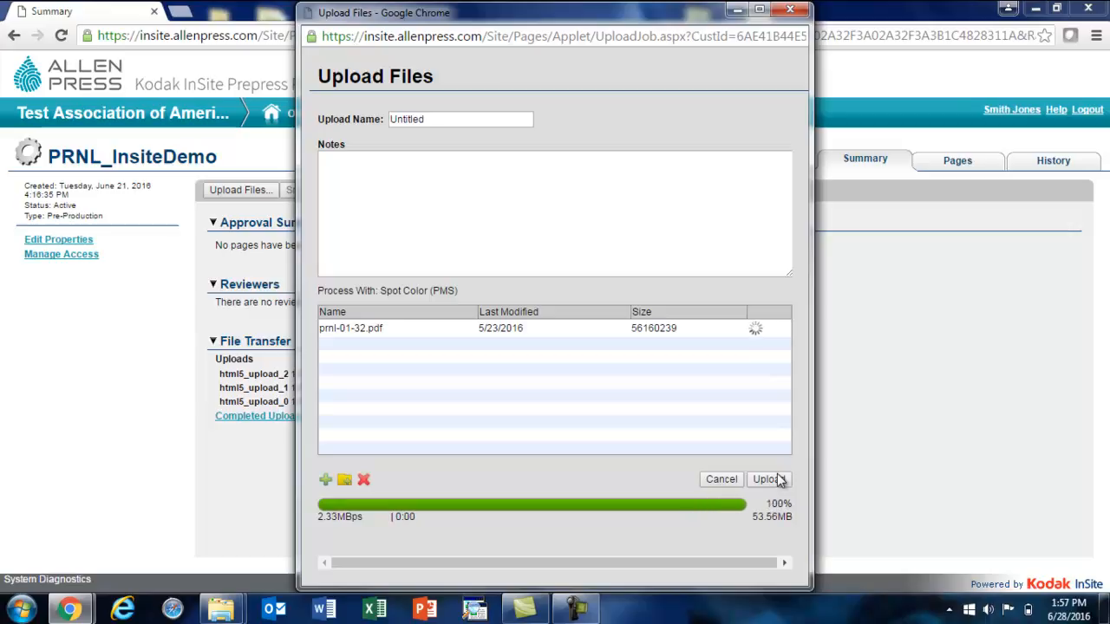
left_click(766, 478)
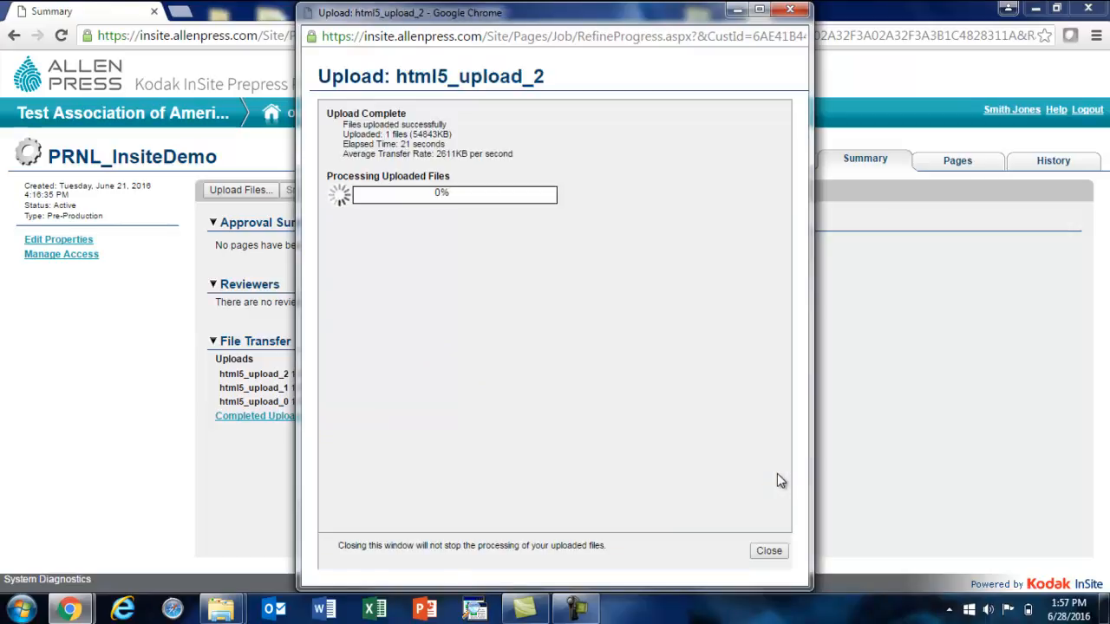